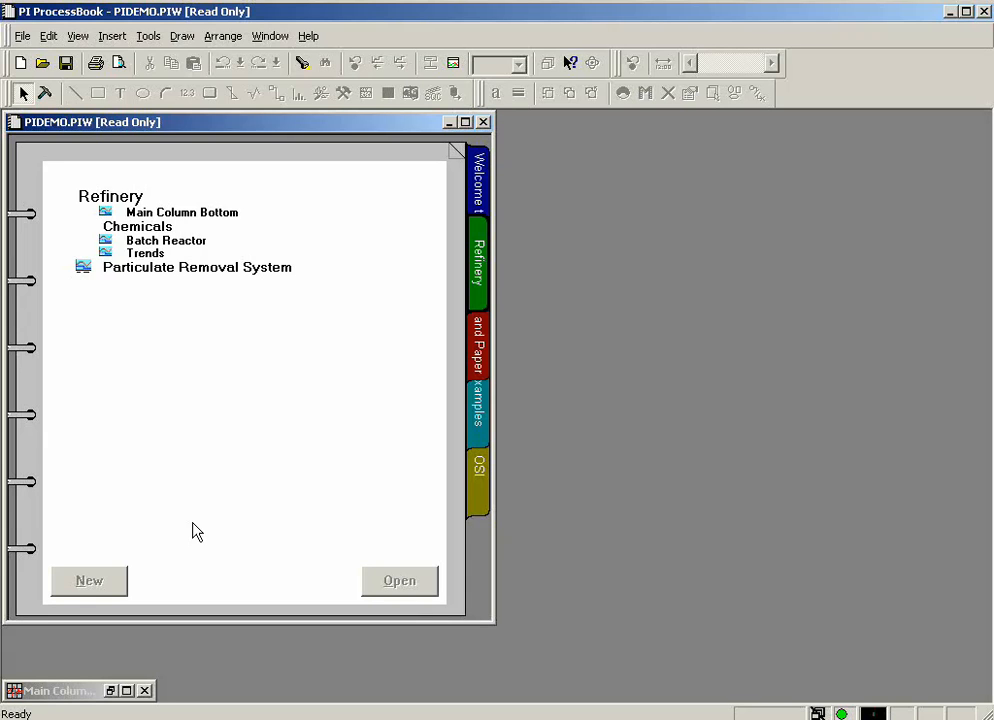
mouse_move(334, 374)
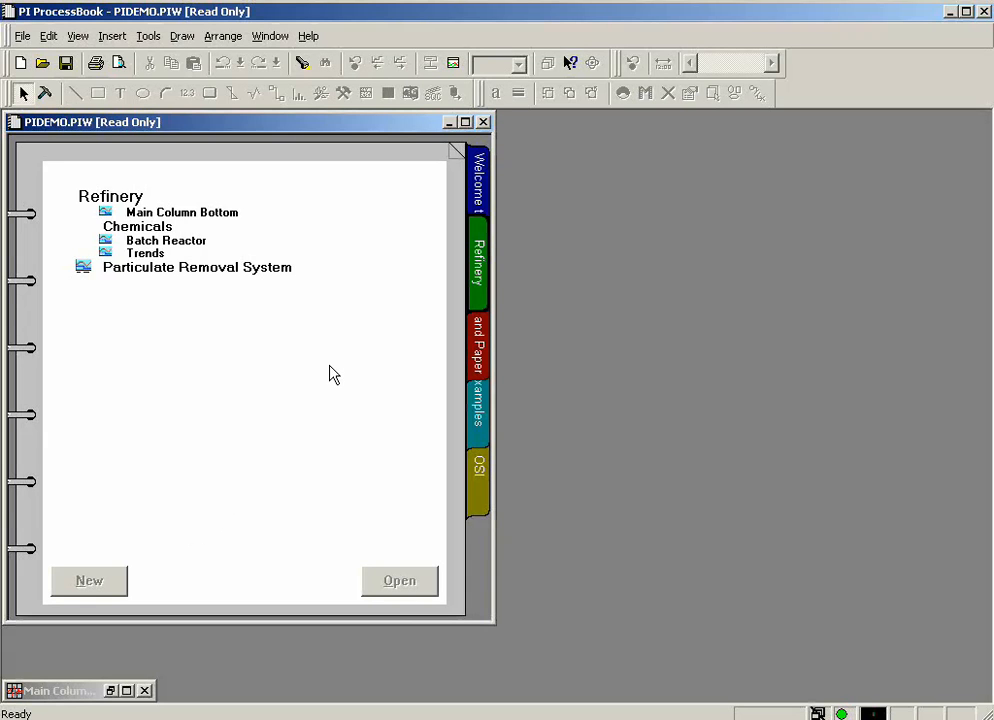
mouse_move(319, 377)
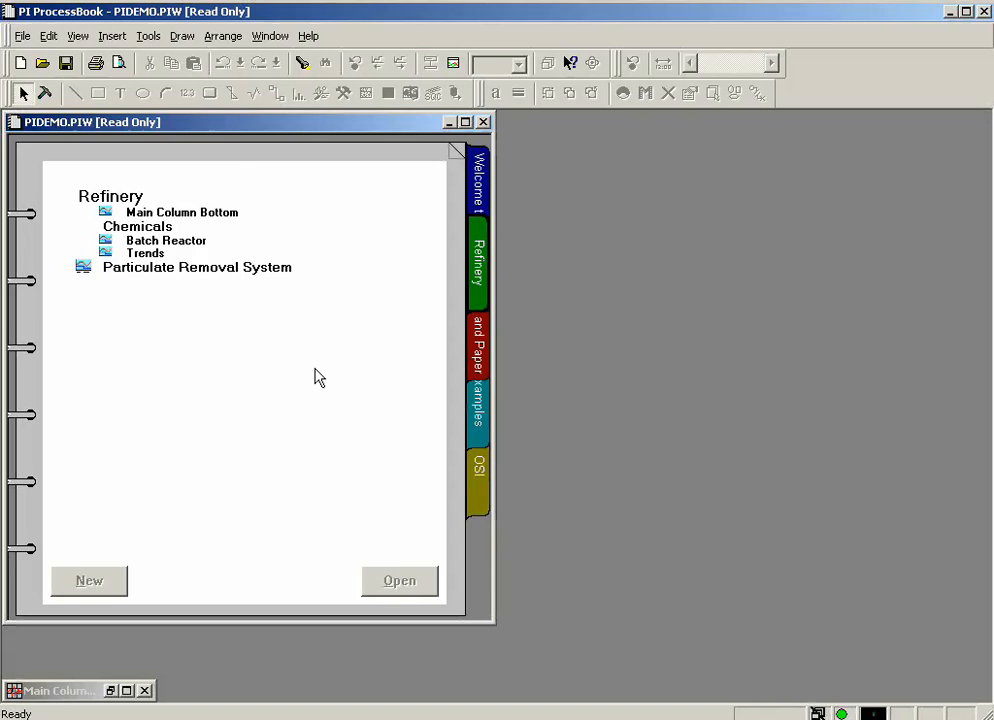
Keep the PIDEMO workbook in Book view, turning to Welcome and back to Refinery
click(78, 36)
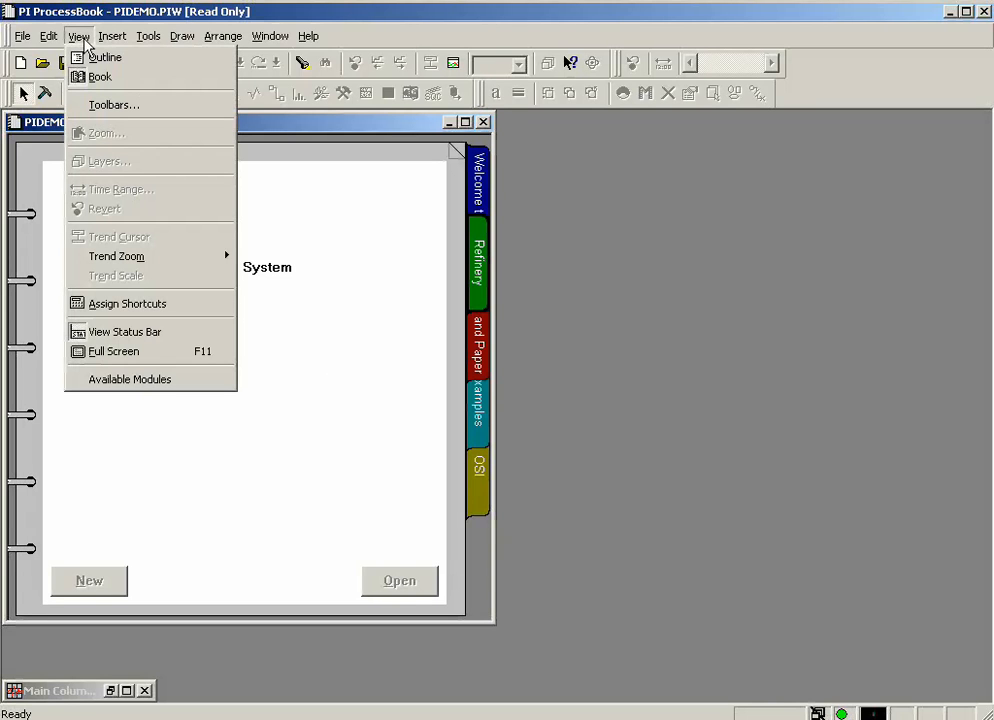
mouse_move(100, 77)
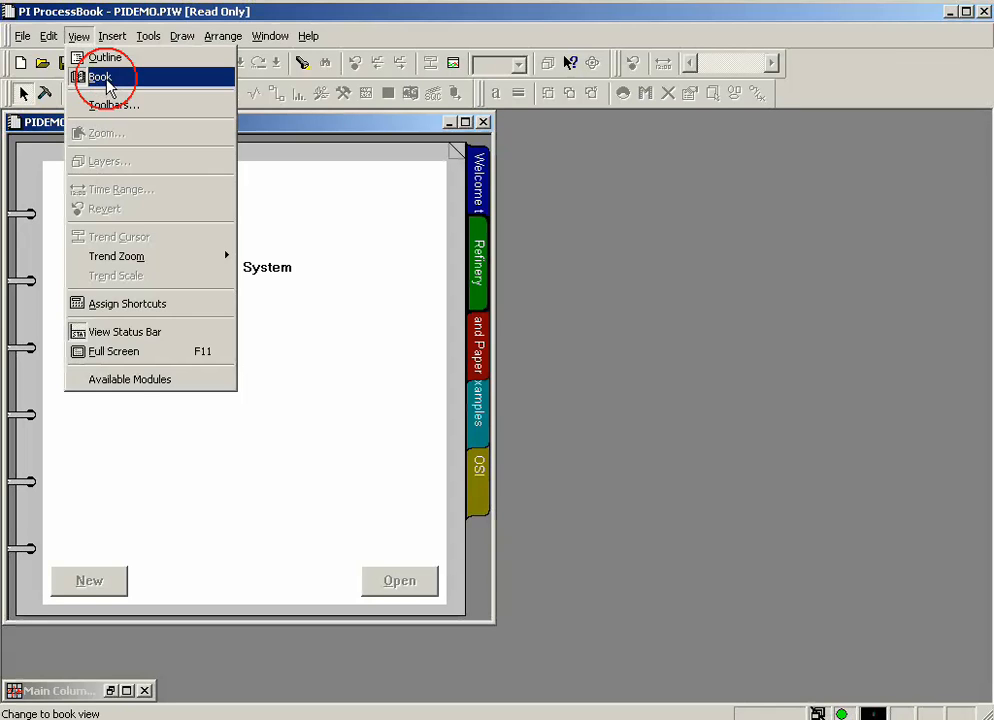
click(99, 77)
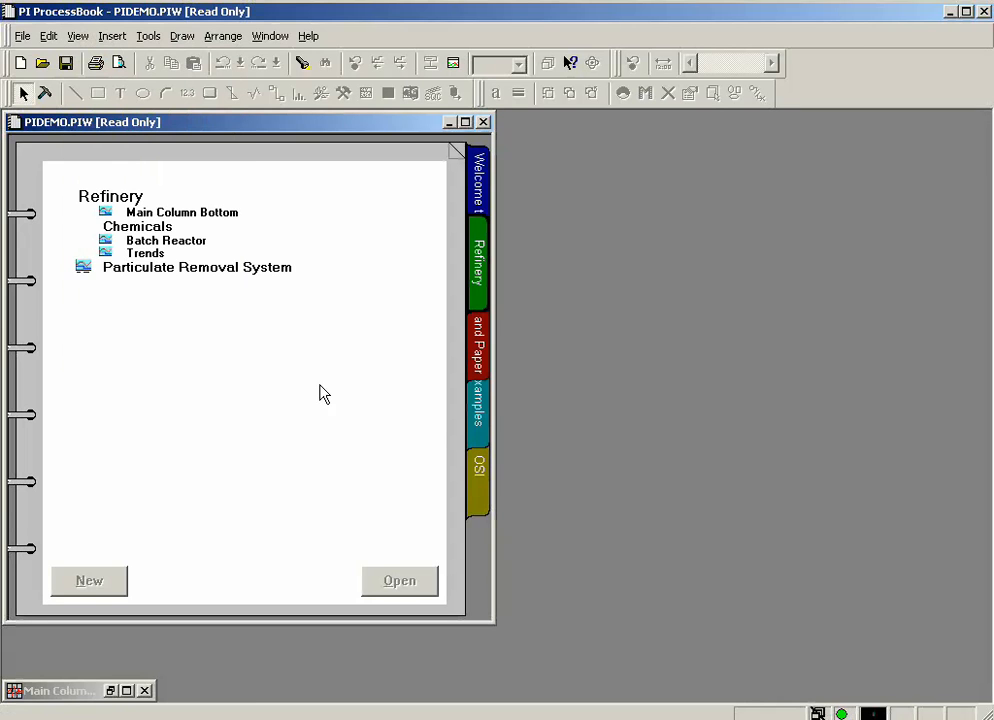
click(478, 185)
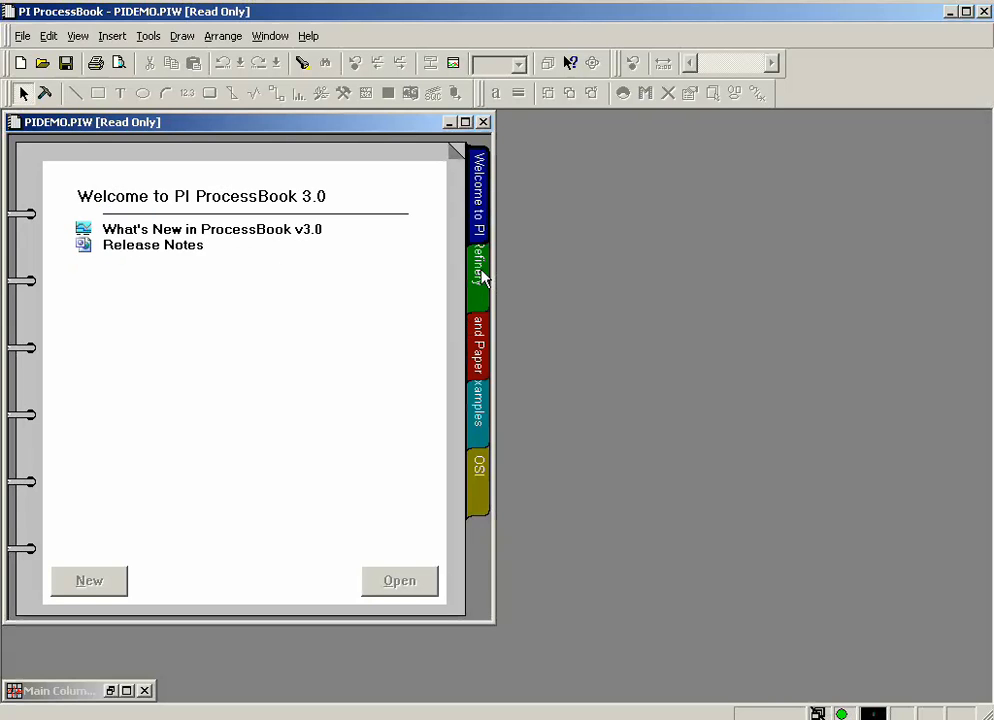
click(478, 255)
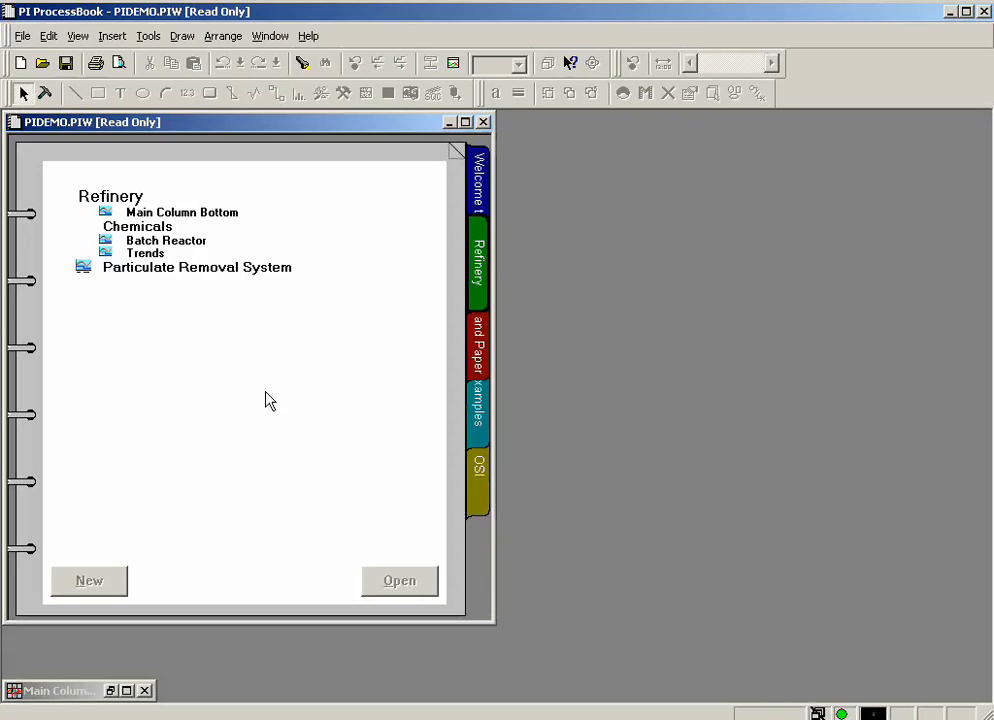
mouse_move(210, 363)
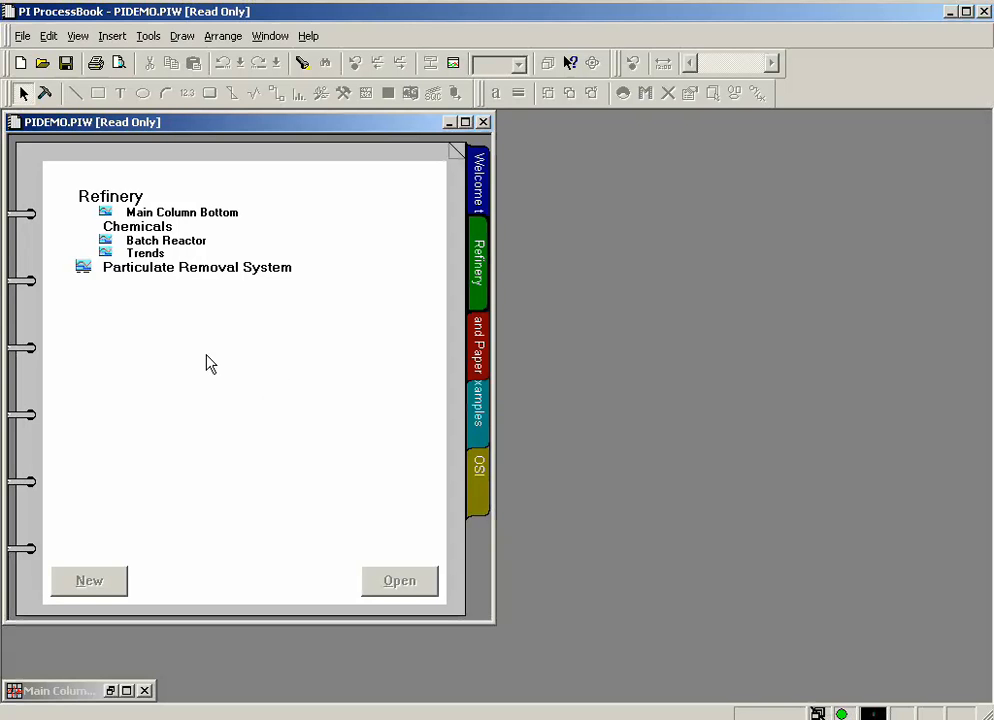
mouse_move(222, 218)
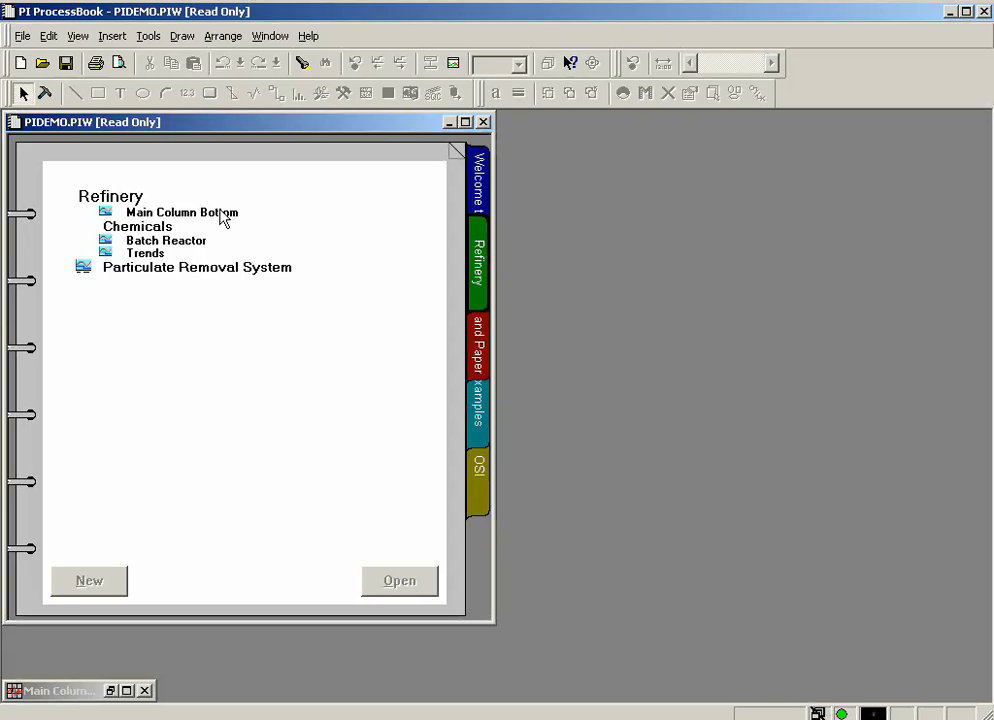
mouse_move(231, 403)
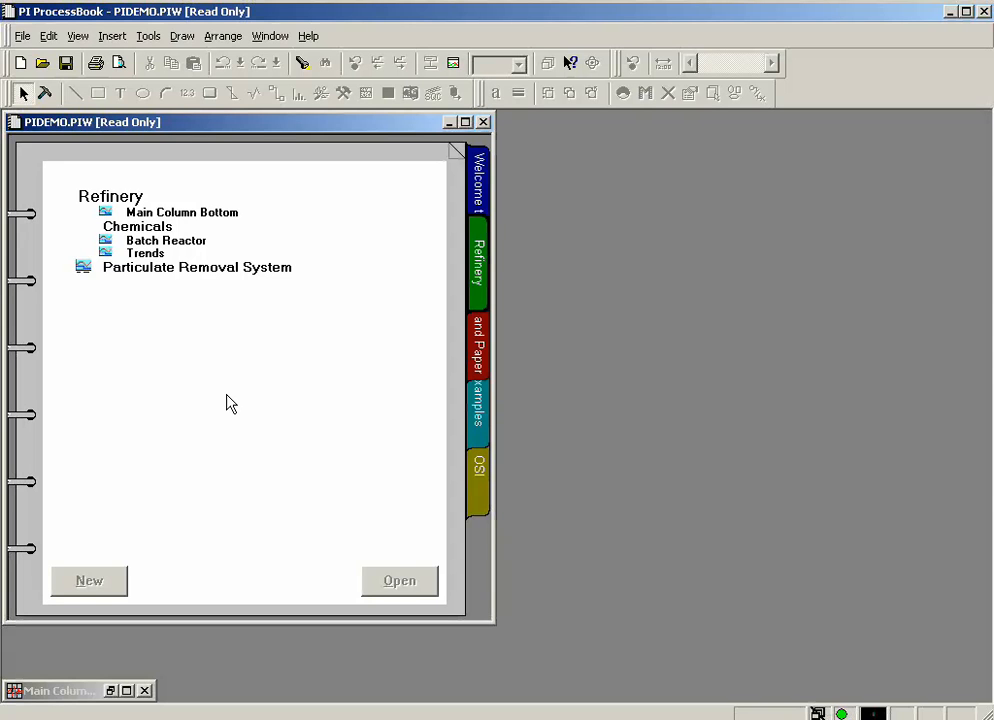
mouse_move(240, 390)
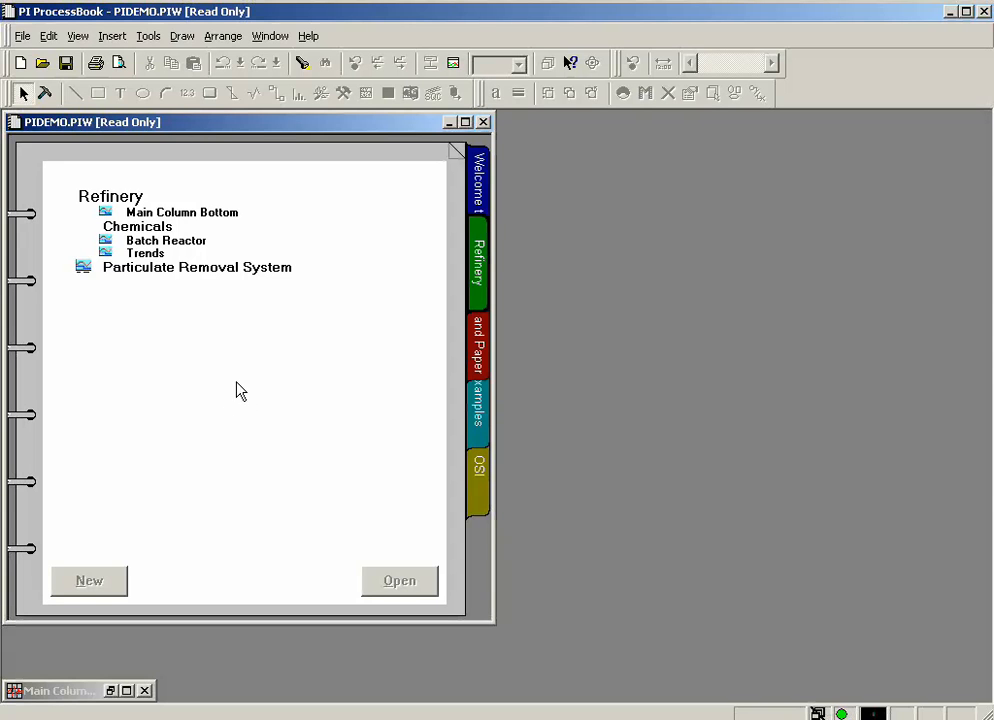
mouse_move(79, 36)
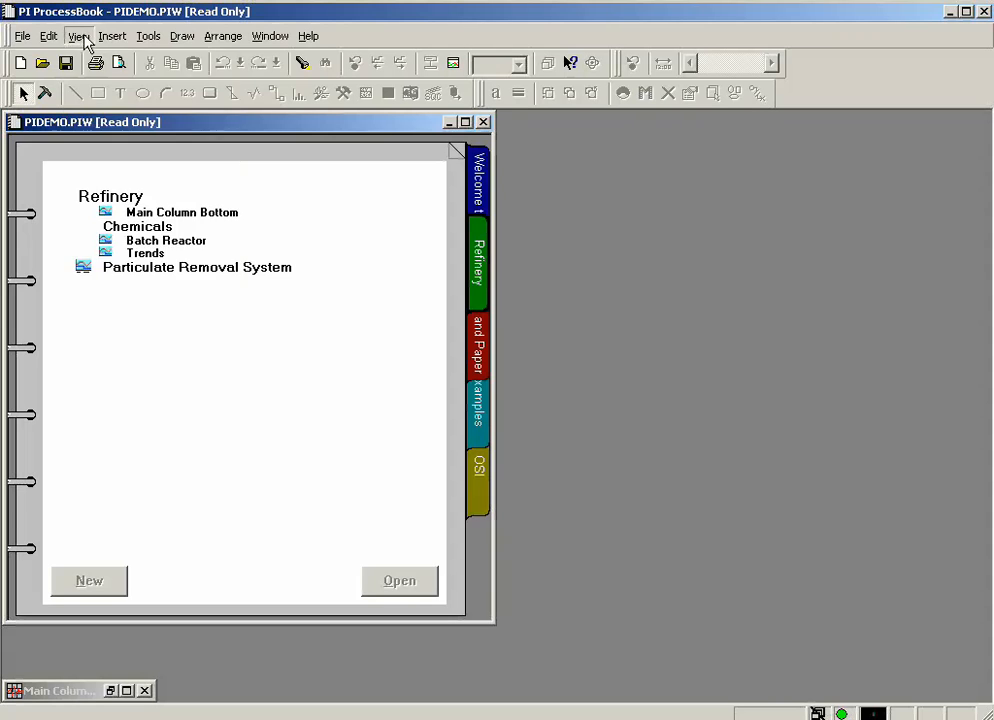
Switch to Outline view and scroll through all sections from Welcome to OSI
click(77, 36)
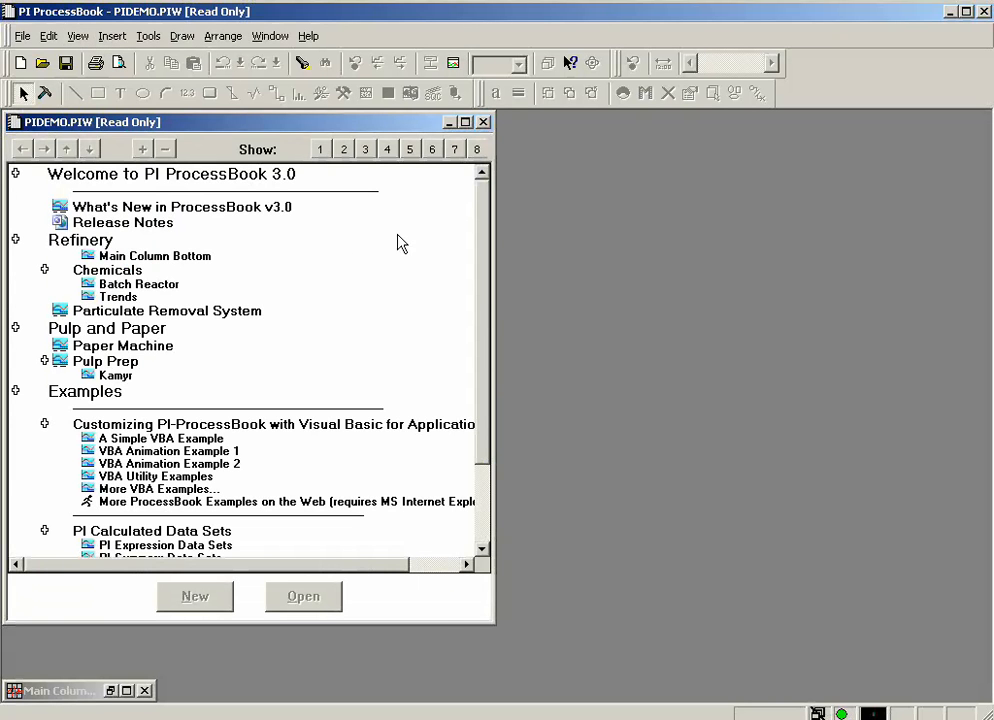
mouse_move(479, 629)
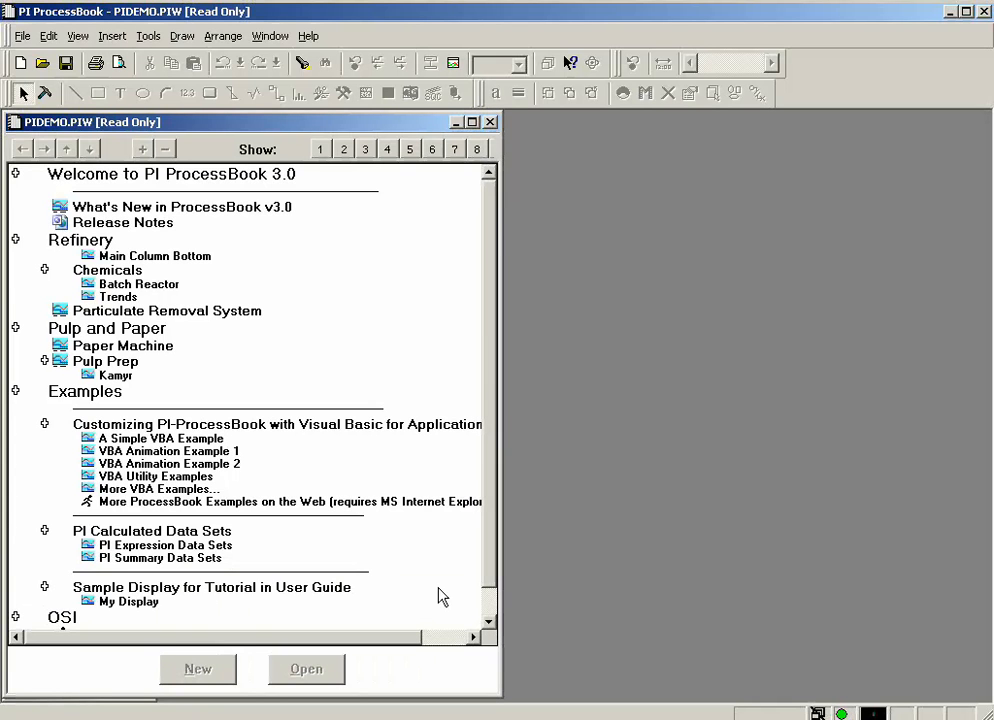
mouse_move(228, 232)
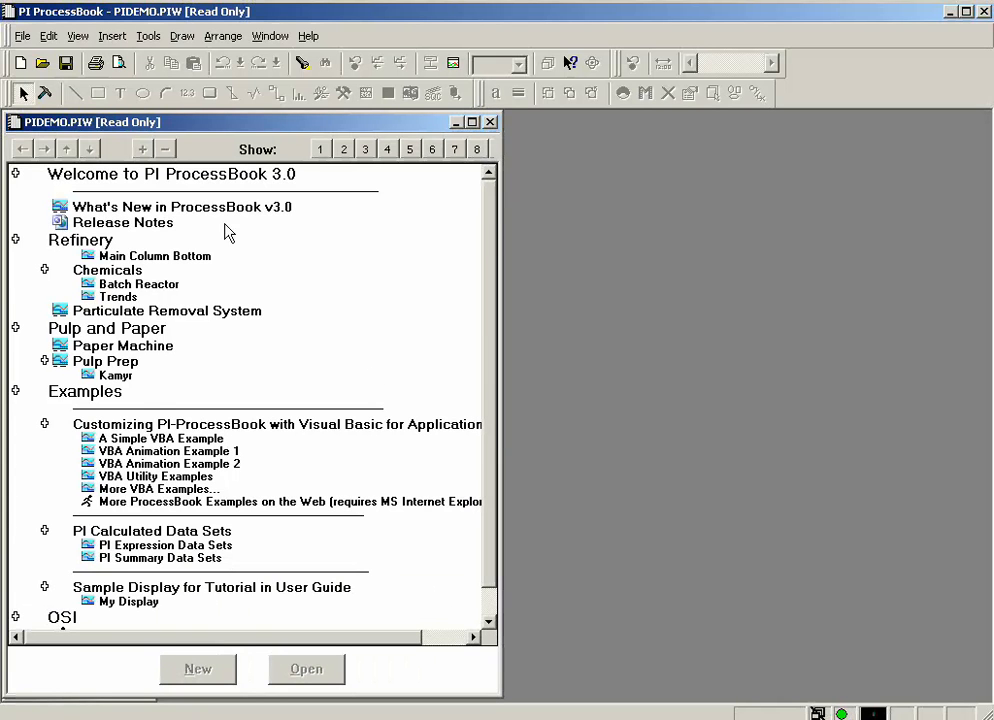
scroll(down, 3)
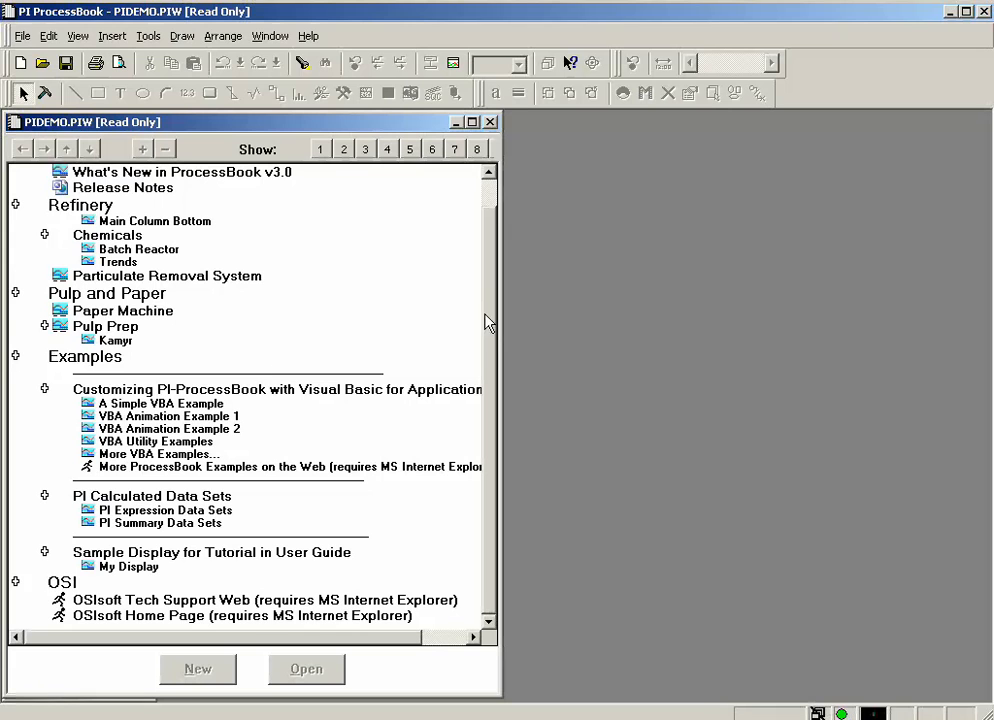
mouse_move(113, 443)
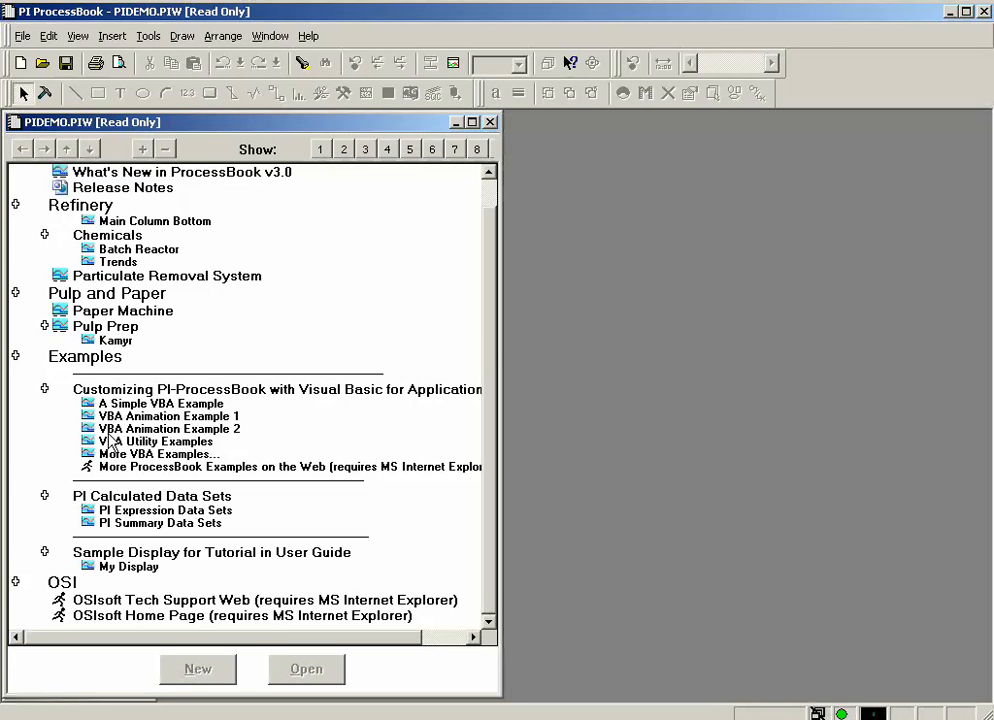
mouse_move(127, 415)
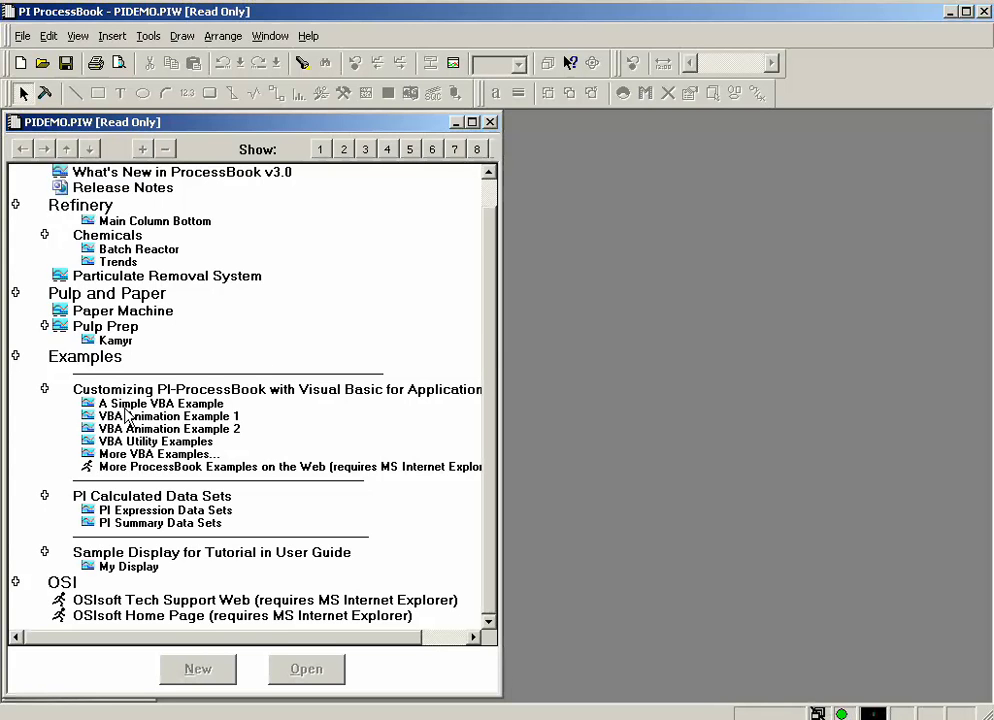
scroll(up, 3)
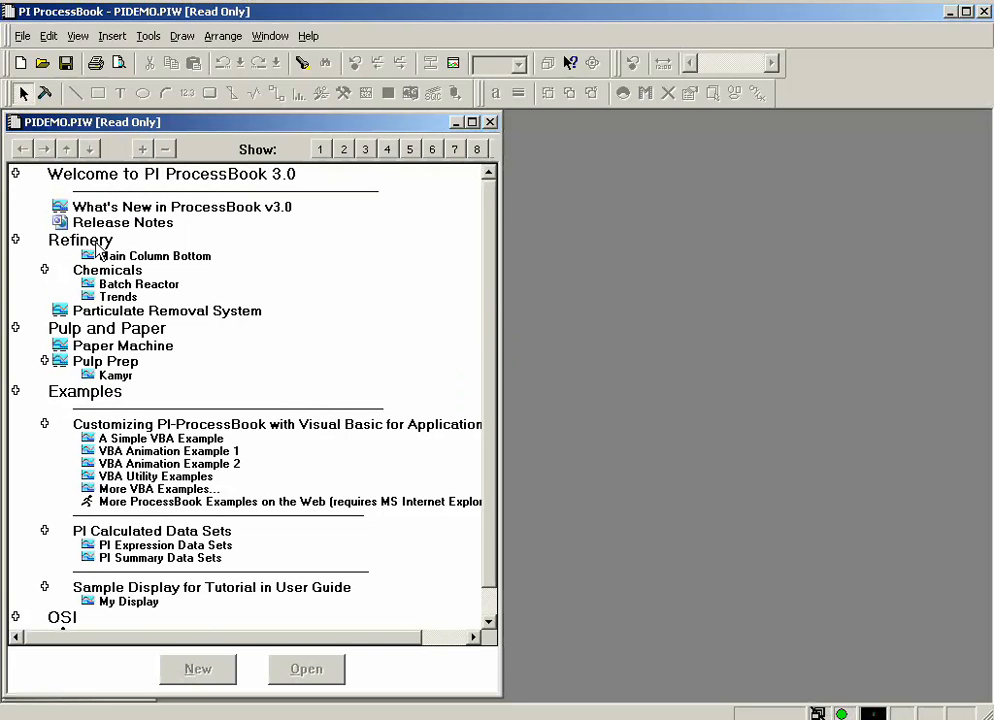
mouse_move(100, 461)
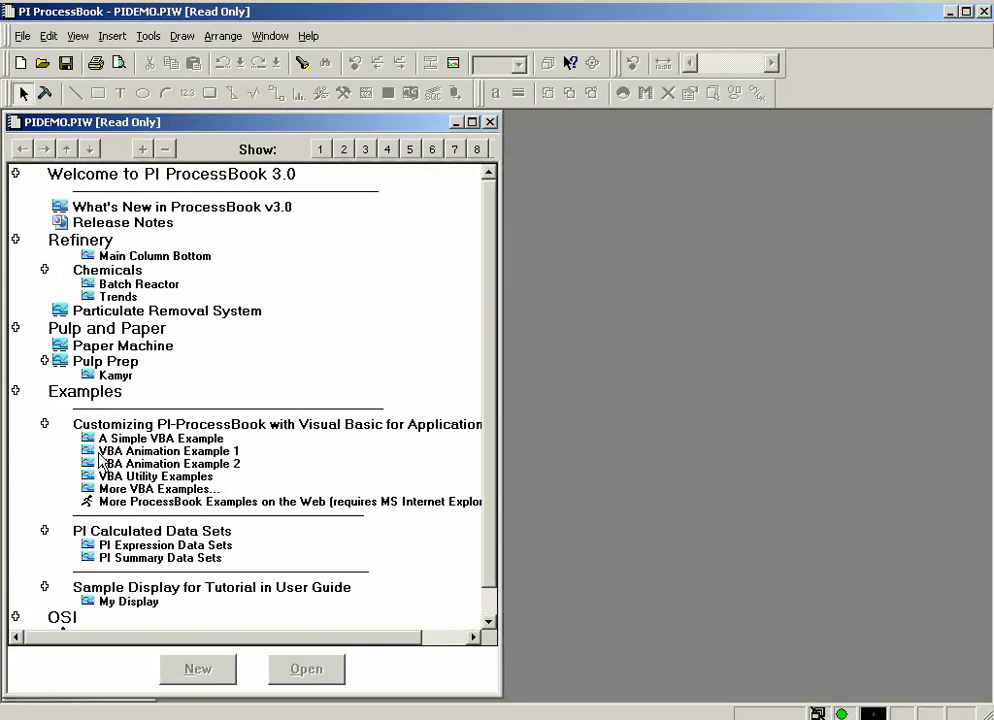
Select Pulp and Paper, Refinery, then the Batch Reactor display, and scroll to the OSI links
click(106, 328)
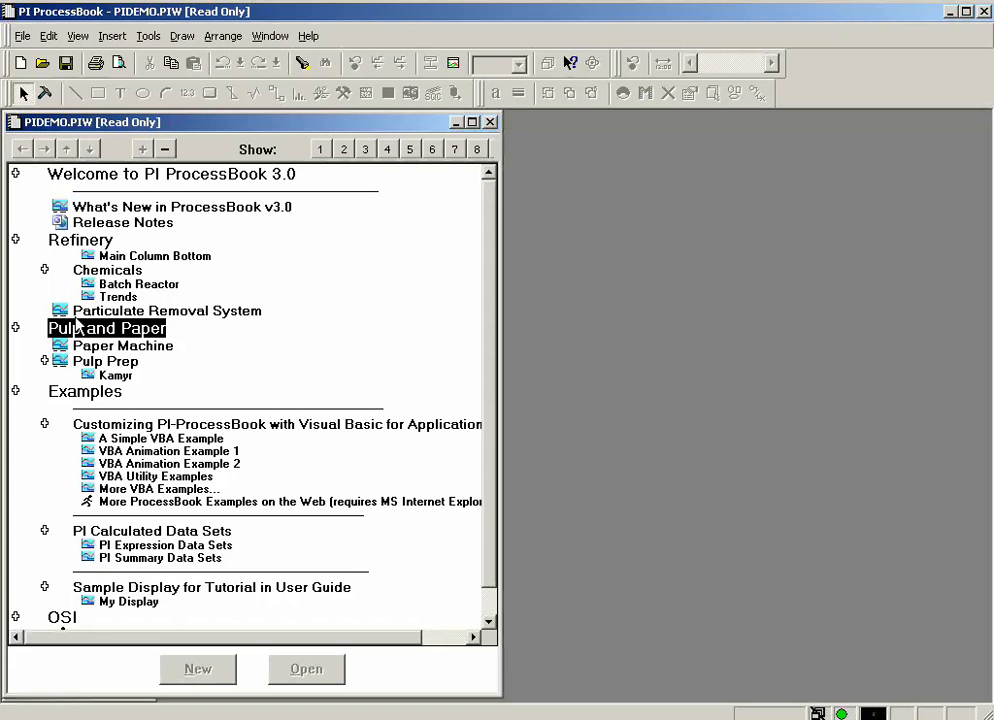
click(80, 240)
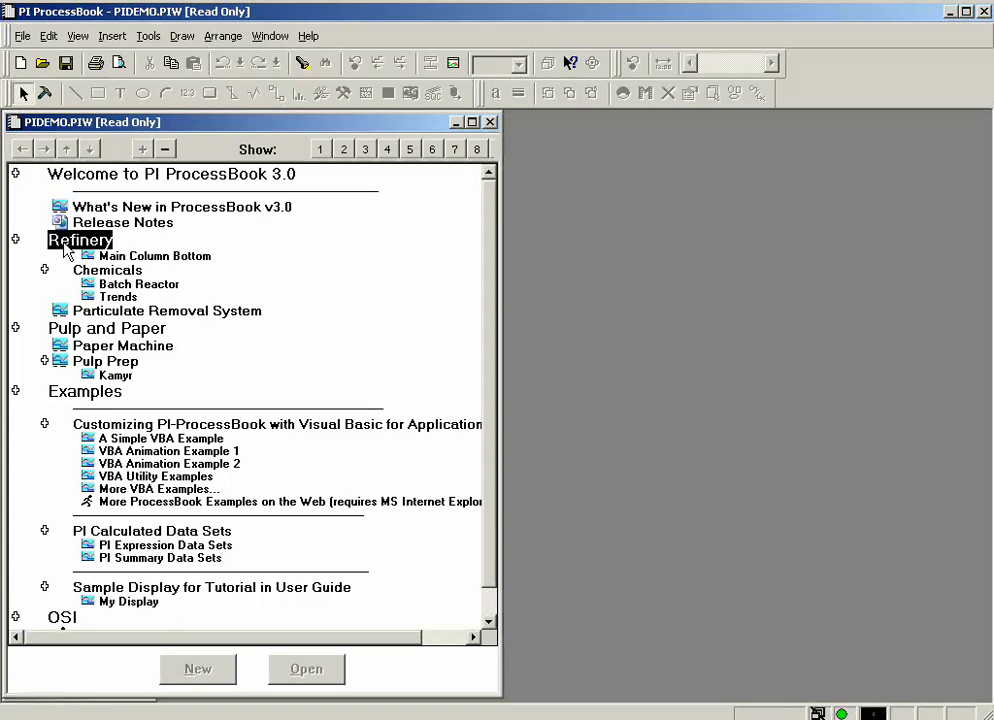
mouse_move(104, 222)
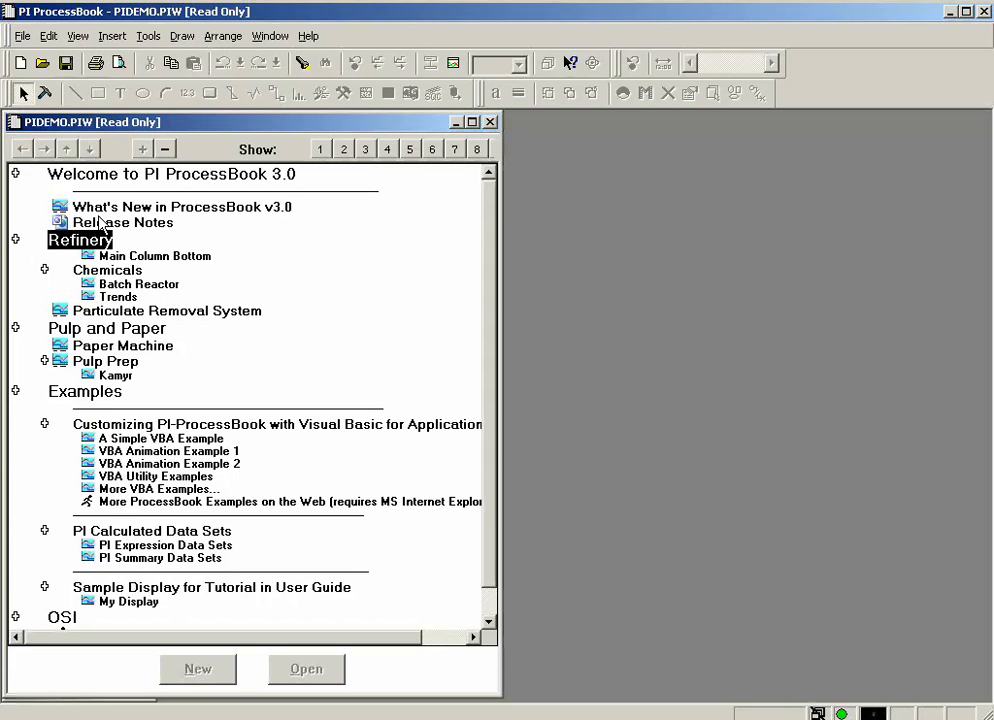
click(139, 284)
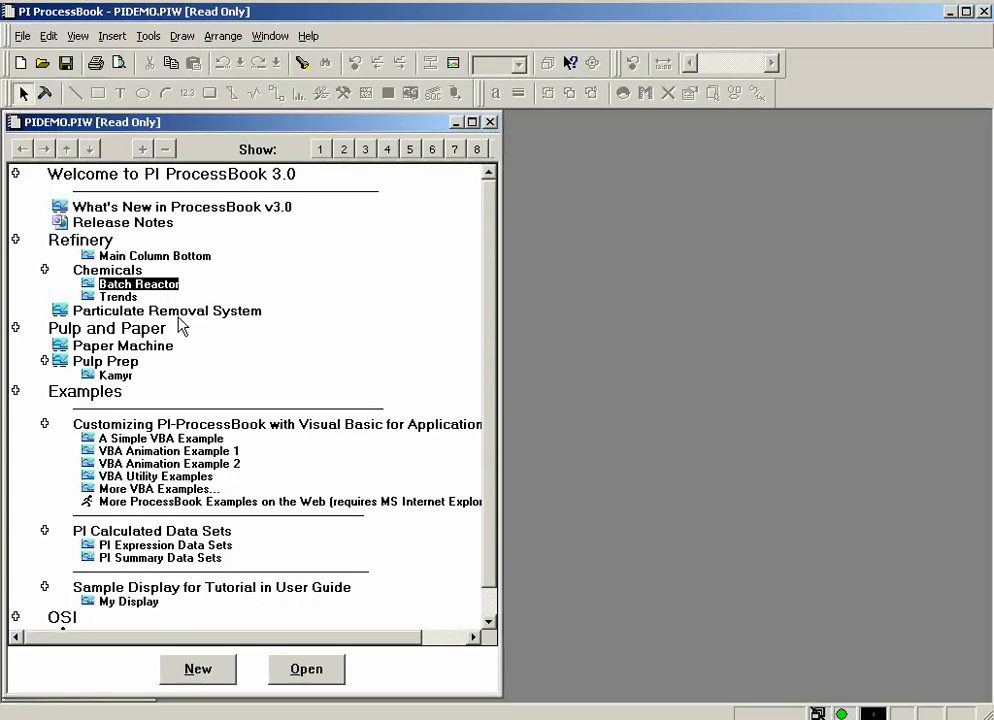
mouse_move(150, 236)
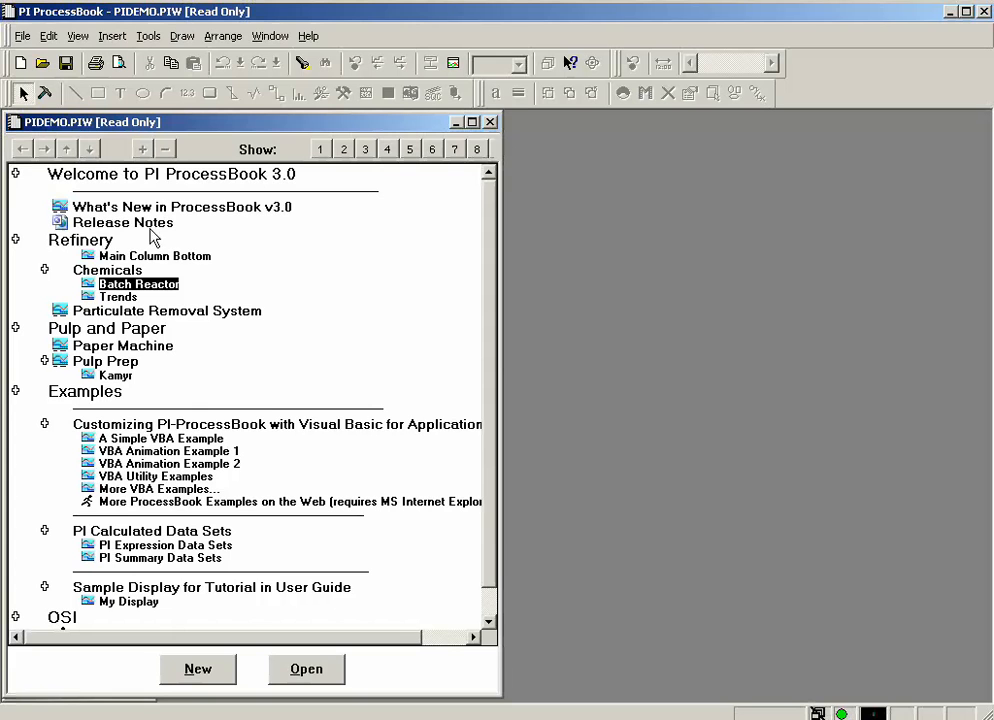
mouse_move(320, 400)
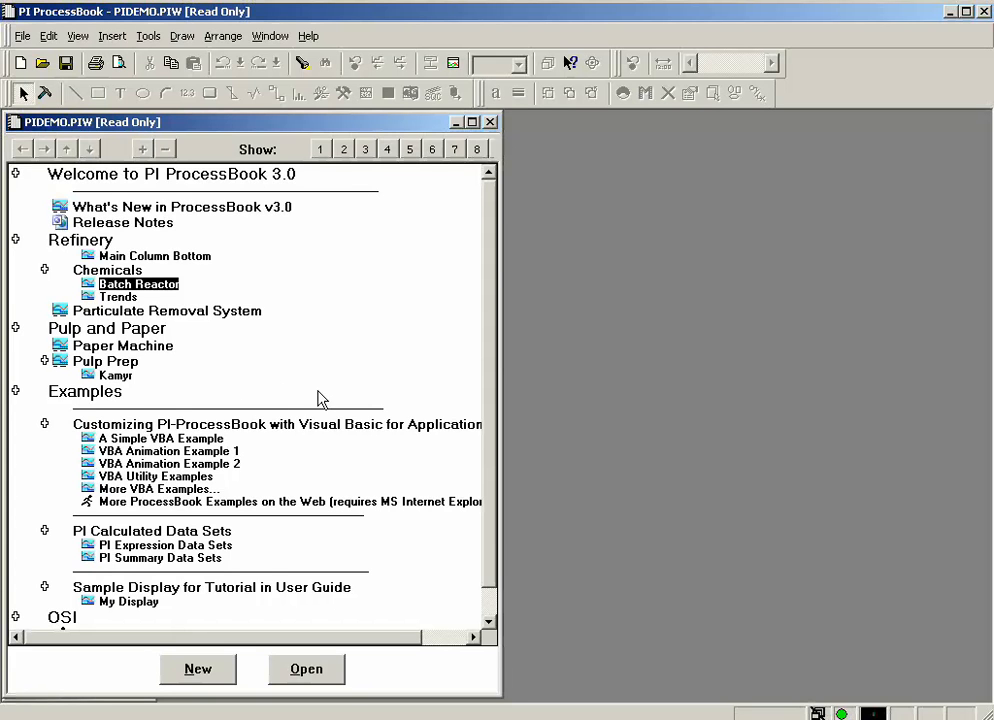
scroll(down, 3)
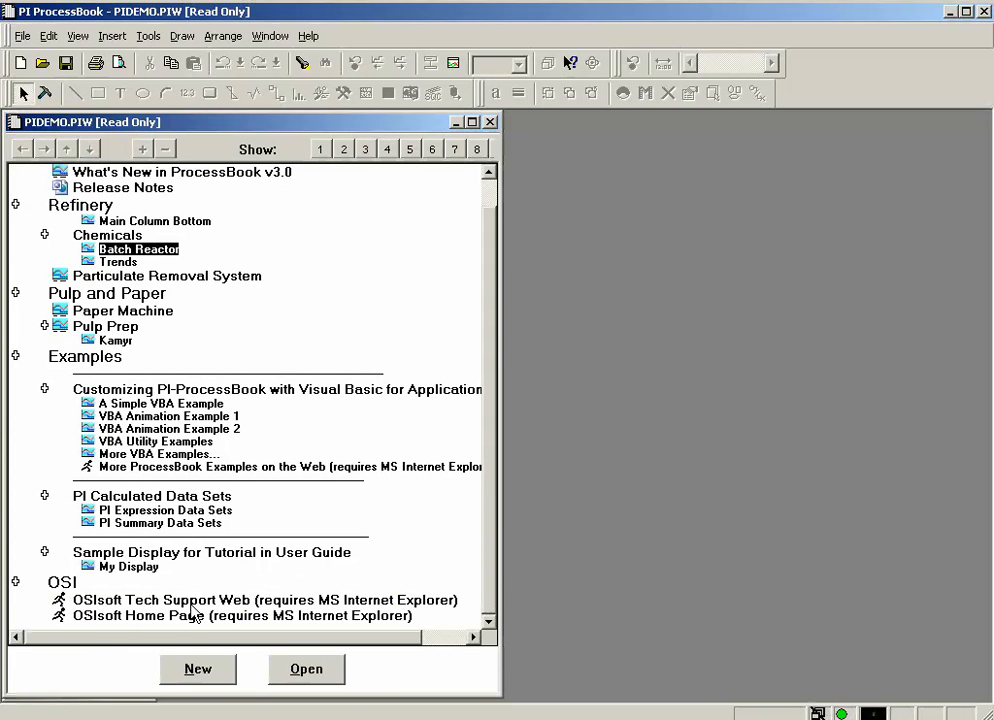
click(78, 36)
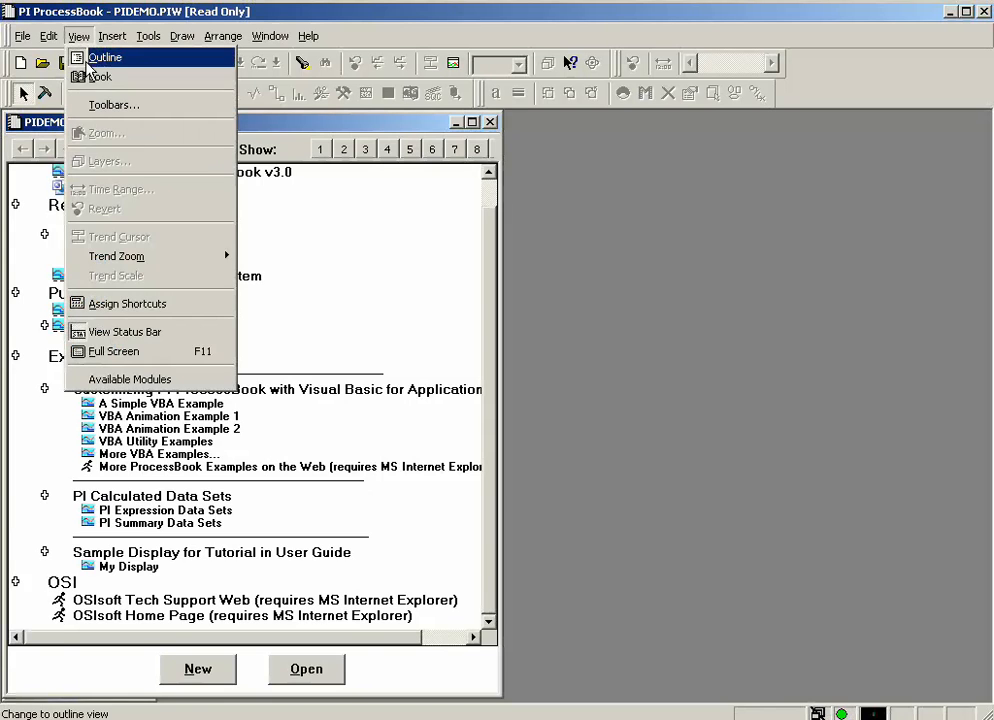
Switch back to Book view, visit the Pulp and Paper tab, then return to Welcome
click(105, 57)
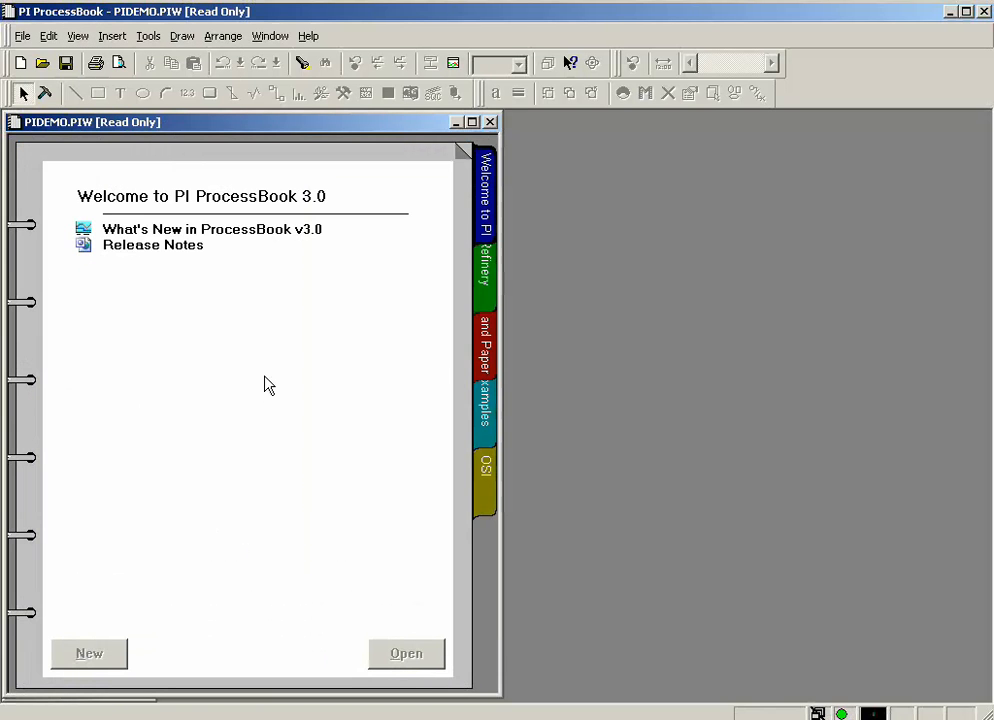
click(485, 345)
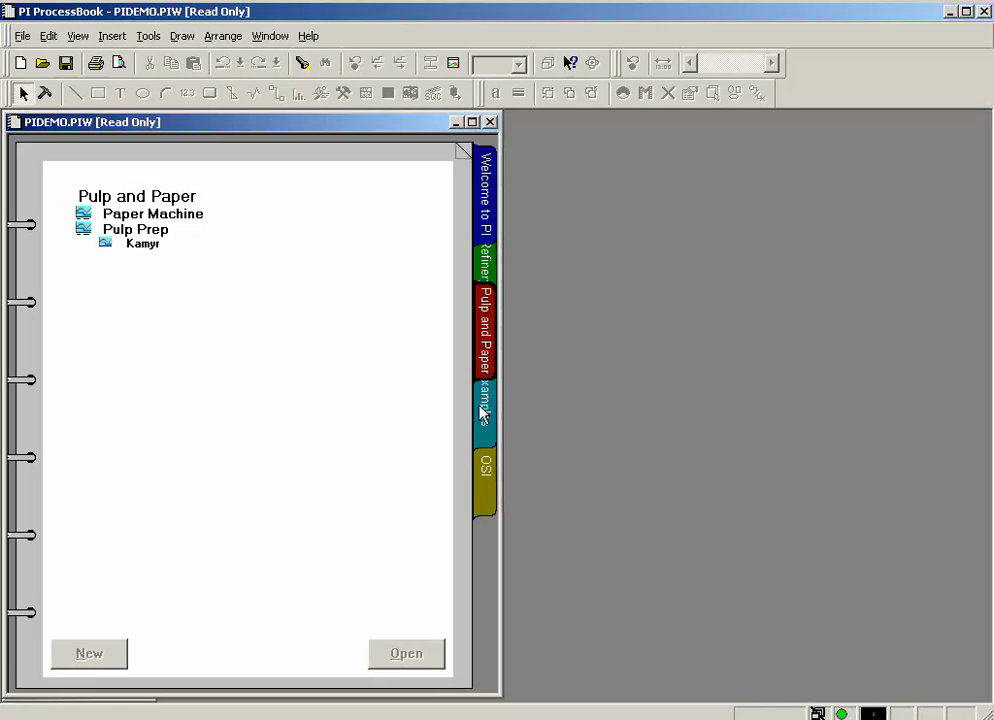
click(485, 195)
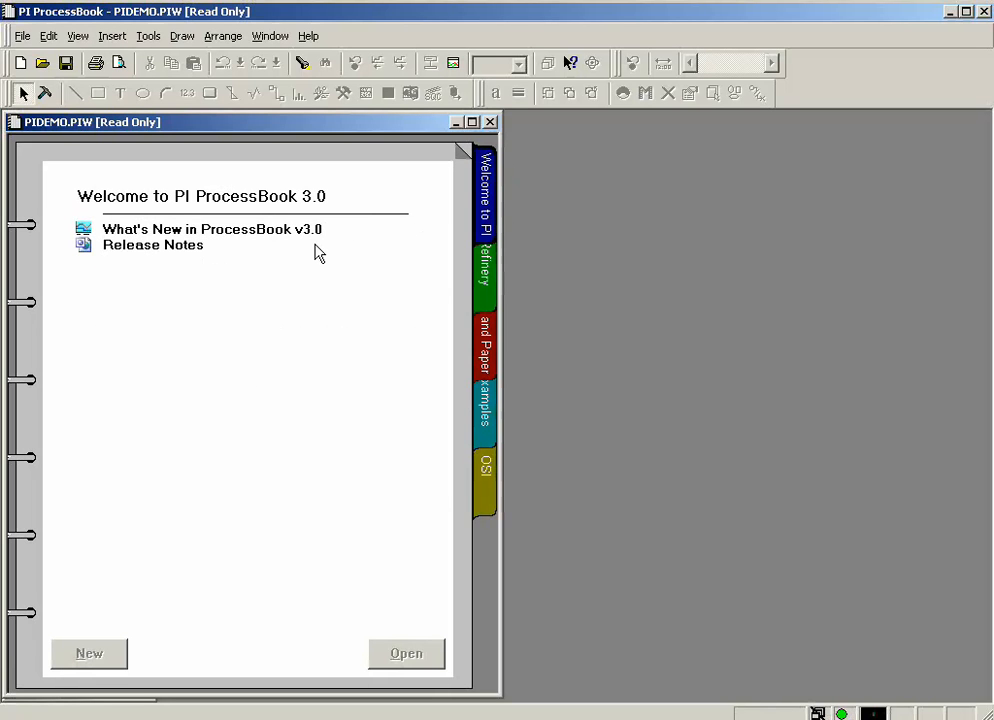